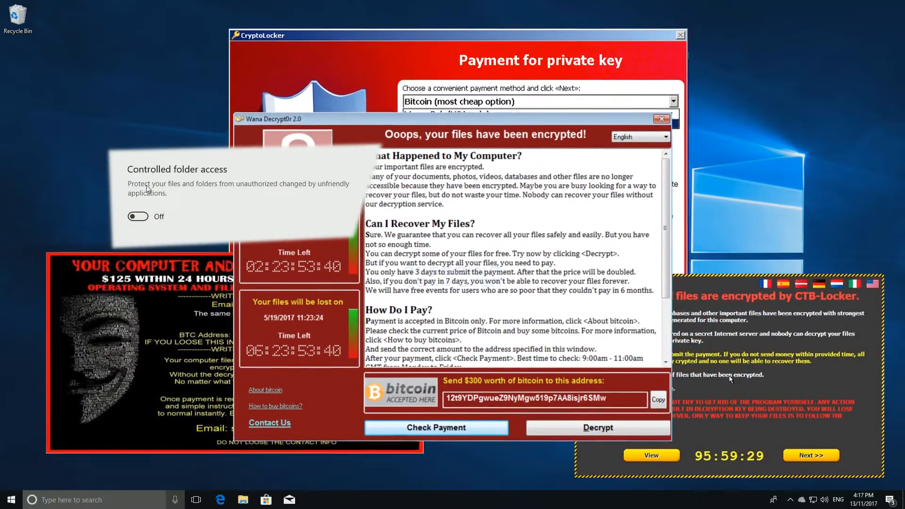
# Bring up Edge's Download Windows 10 page on the desktop.
pyautogui.click(138, 216)
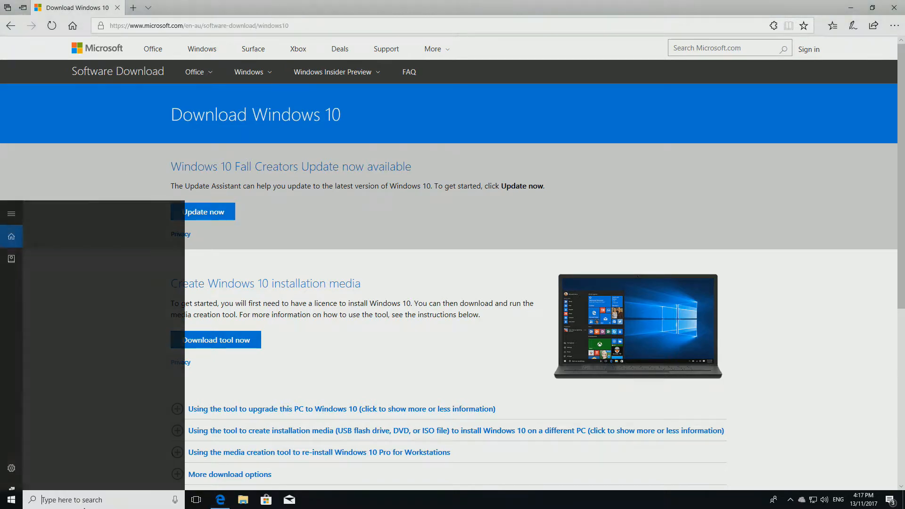
# Search Windows for 'defender' until Windows Defender Security Center is the best match.
pyautogui.write('about')
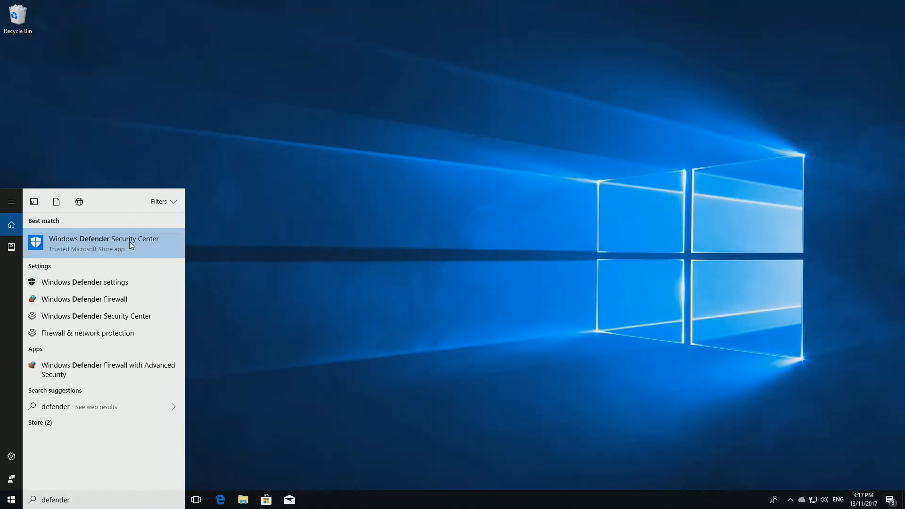
# Launch Windows Defender Security Center and go to Virus & threat protection.
pyautogui.click(104, 244)
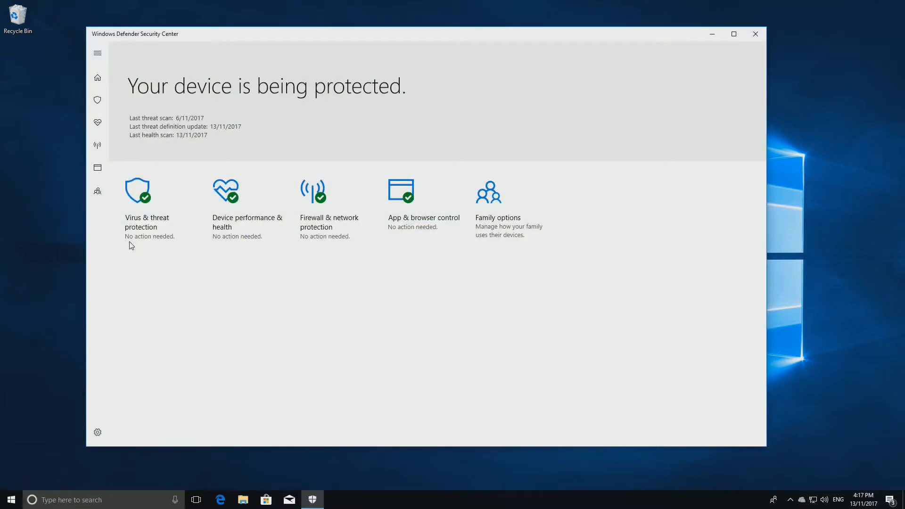
pyautogui.click(137, 190)
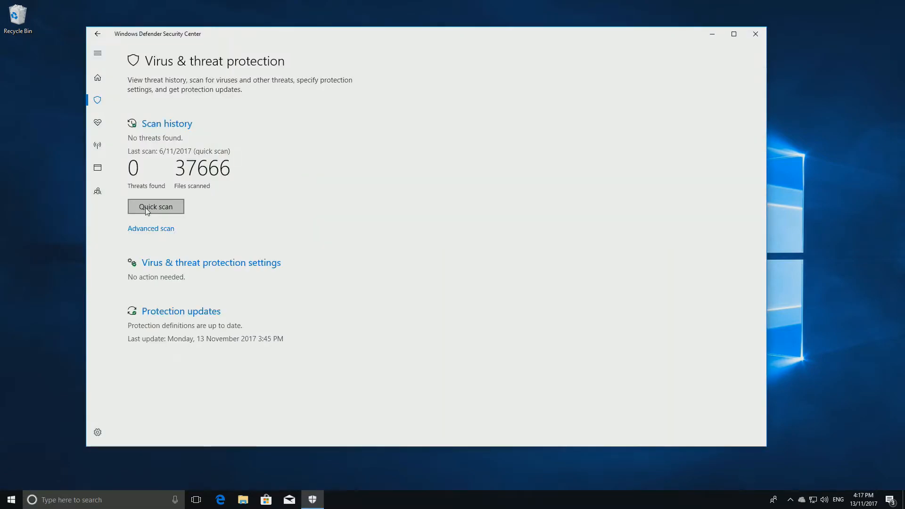
pyautogui.moveTo(169, 269)
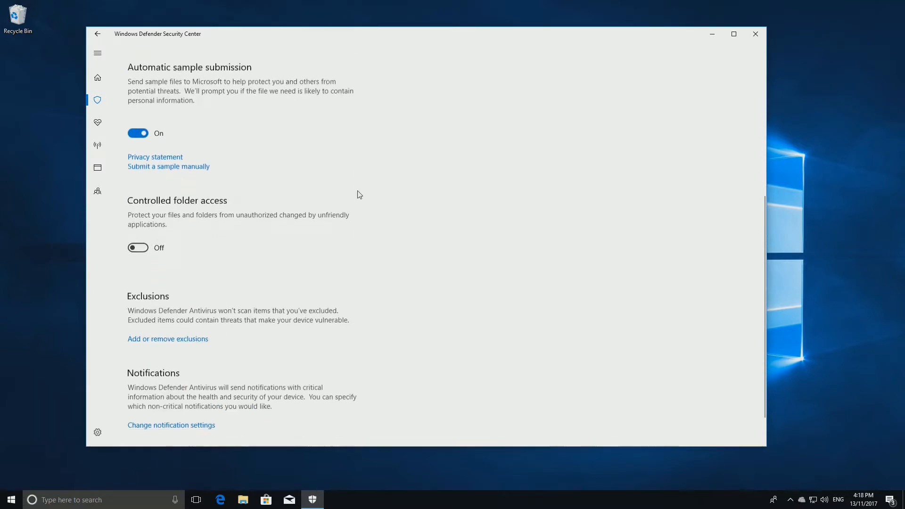
# Switch Controlled folder access to On and approve the User Account Control prompt.
pyautogui.scroll(-3)
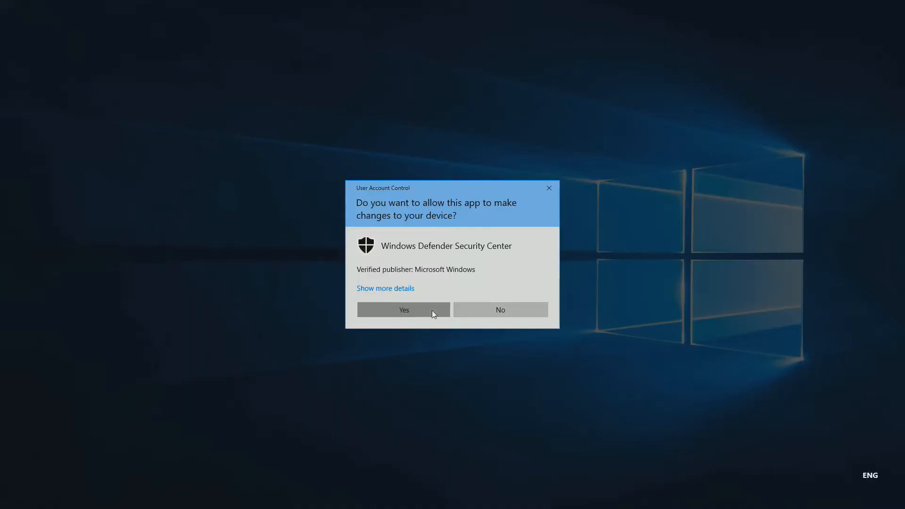
pyautogui.click(404, 309)
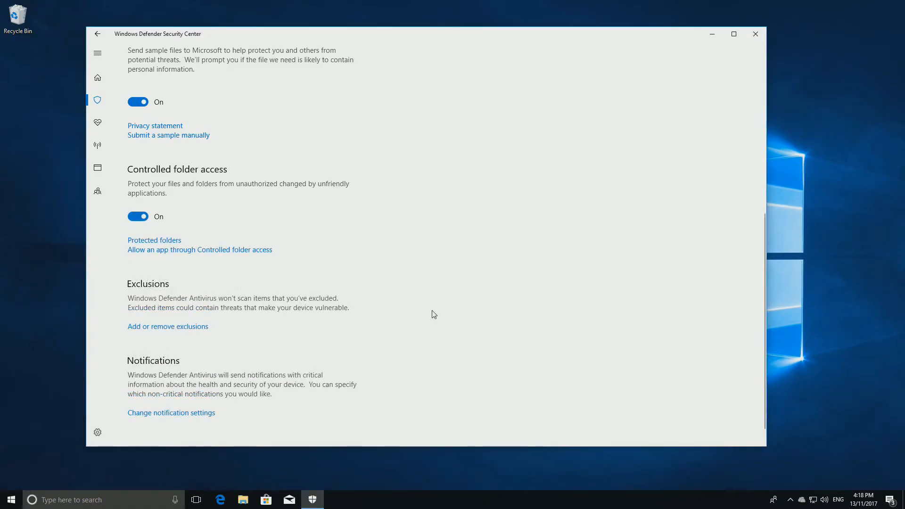
pyautogui.moveTo(426, 314)
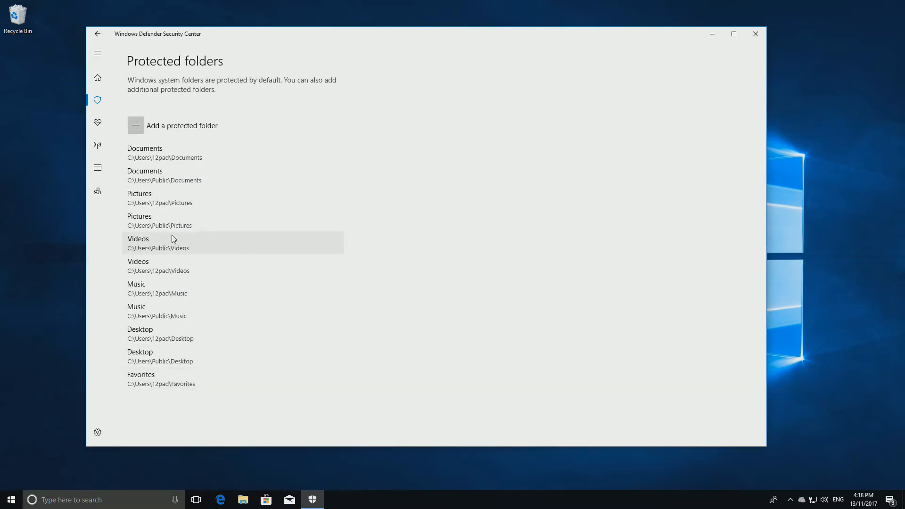
pyautogui.moveTo(162, 269)
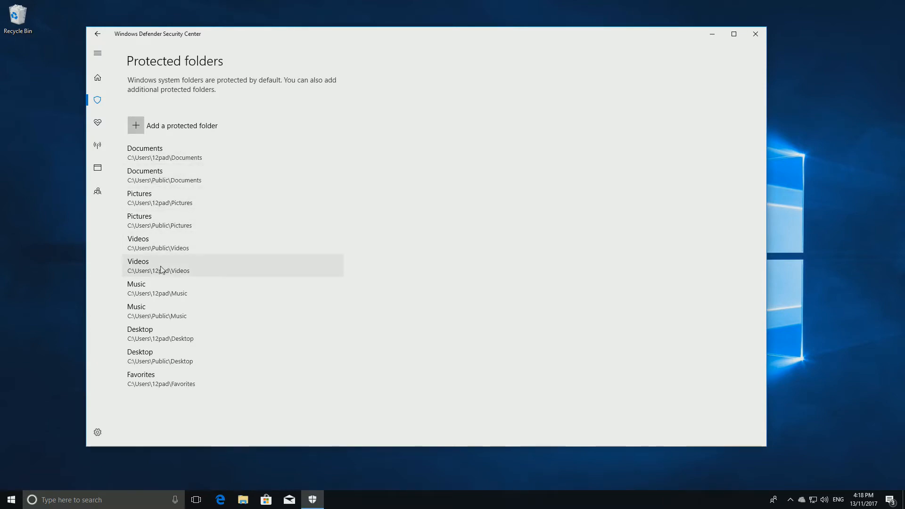
pyautogui.moveTo(200, 168)
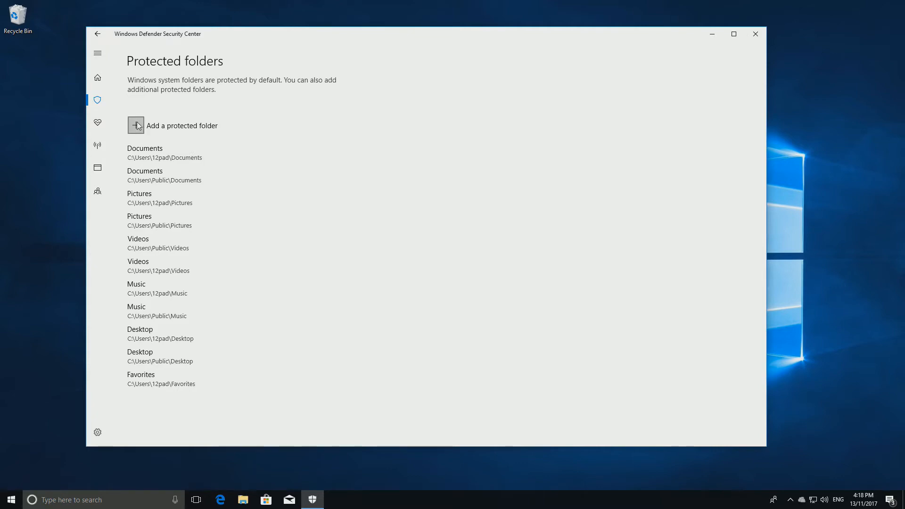
# Add C:\Parallel Universe Portal Locations as a protected folder.
pyautogui.click(136, 126)
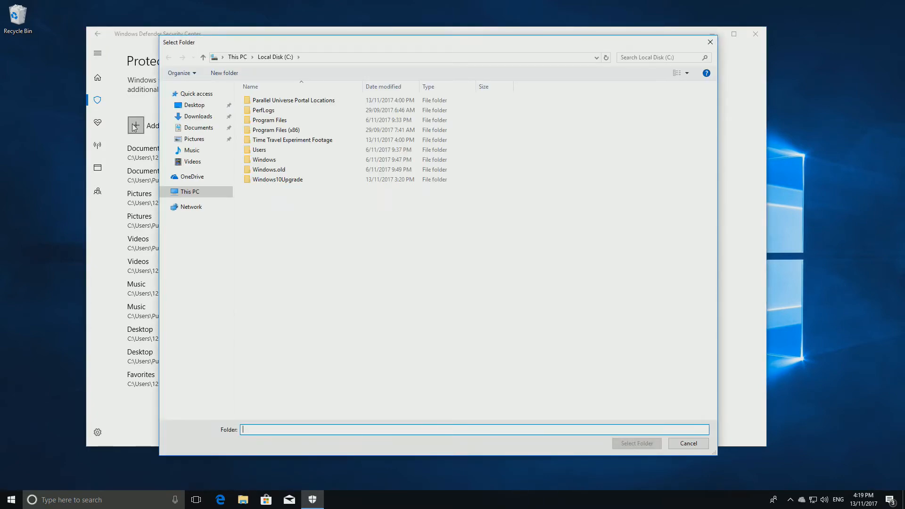
pyautogui.click(293, 100)
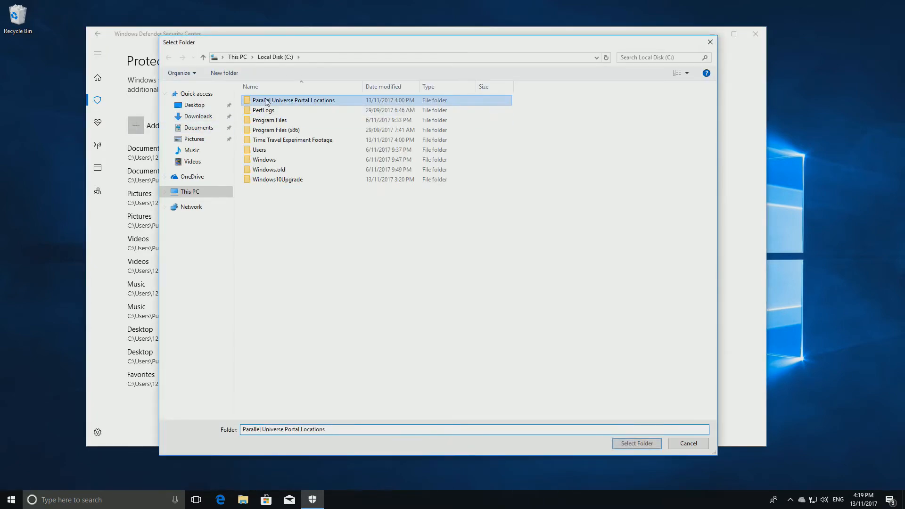
pyautogui.click(637, 443)
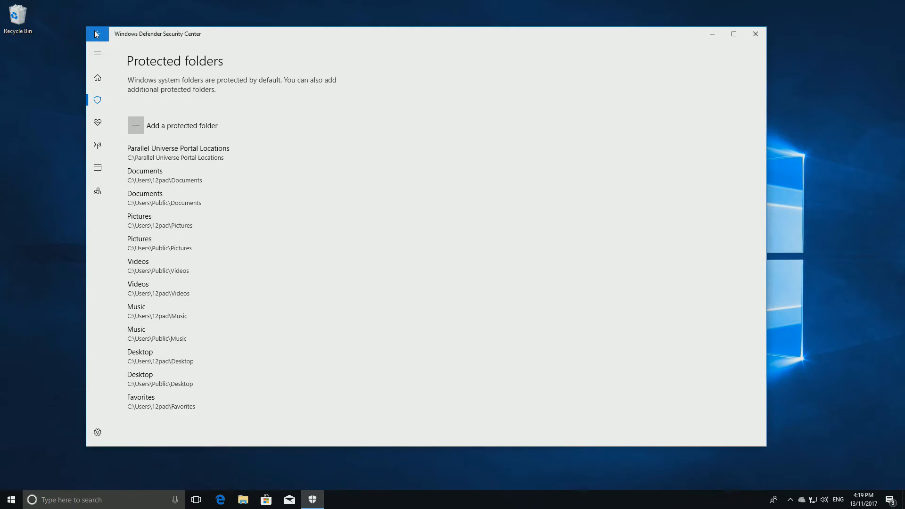
# View the Controlled folder access allowed-apps page, then go back to Virus & threat protection.
pyautogui.click(97, 34)
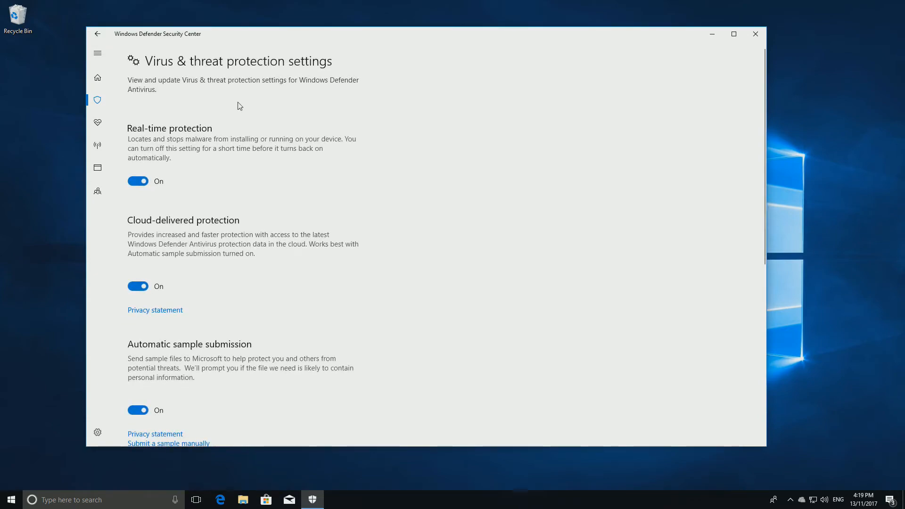
pyautogui.scroll(-3)
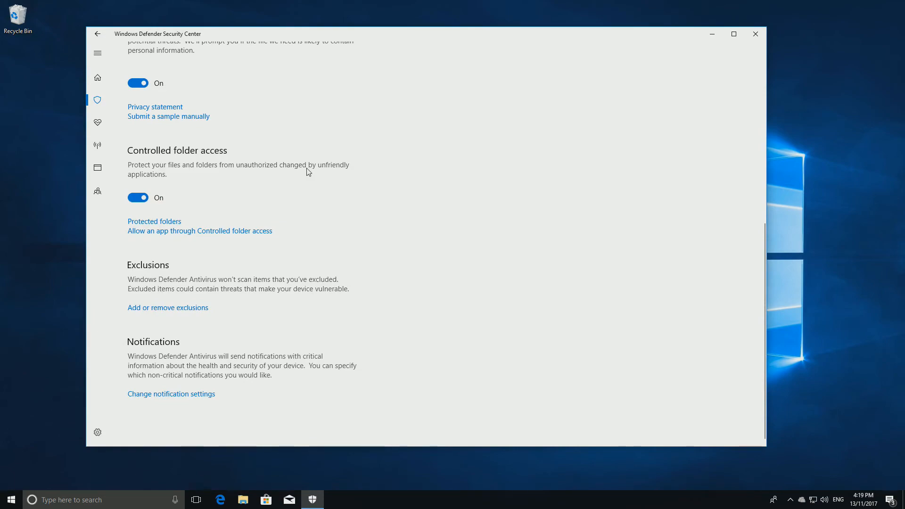
pyautogui.moveTo(220, 217)
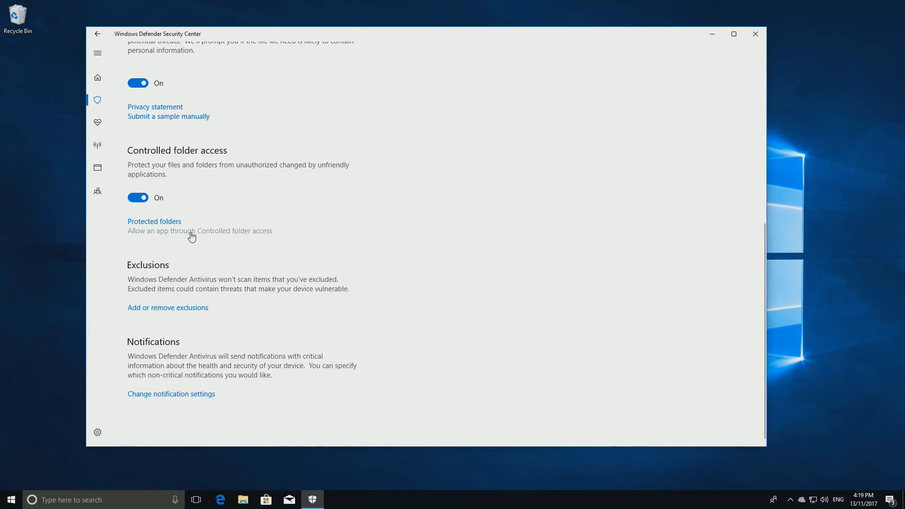
pyautogui.click(199, 231)
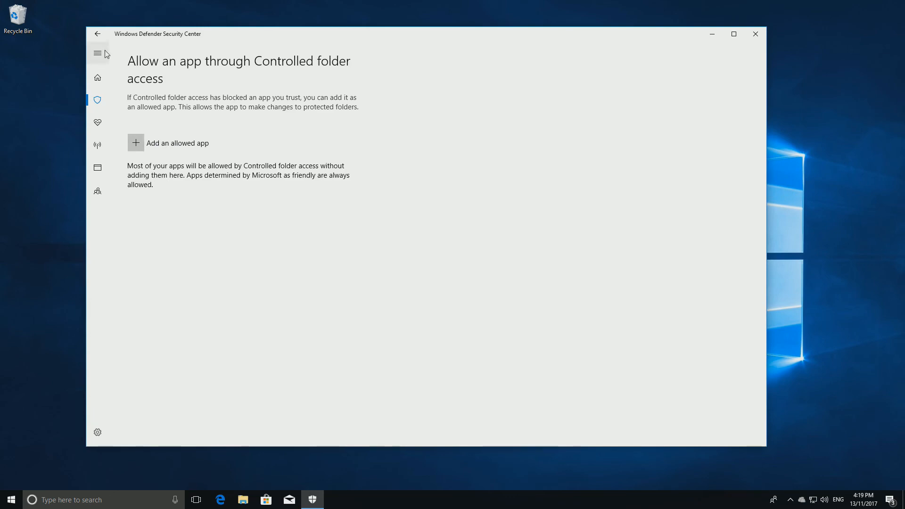
pyautogui.click(98, 34)
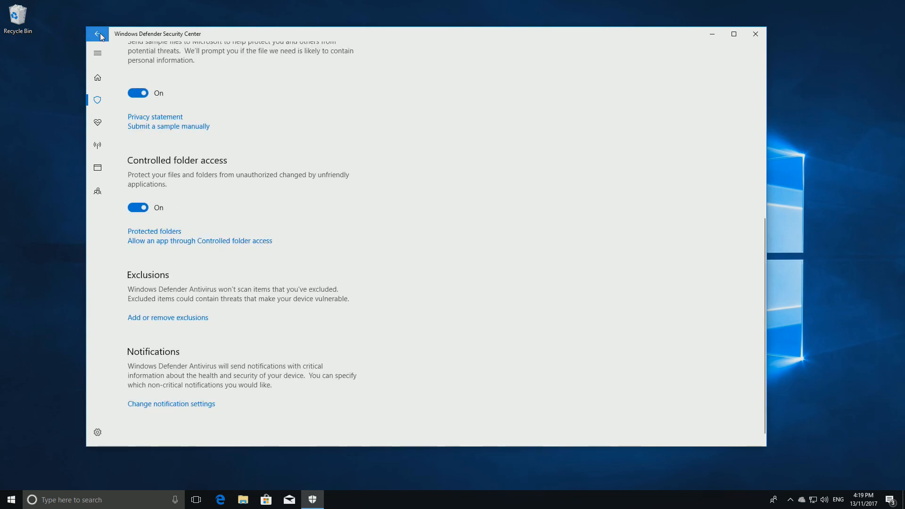
pyautogui.click(98, 34)
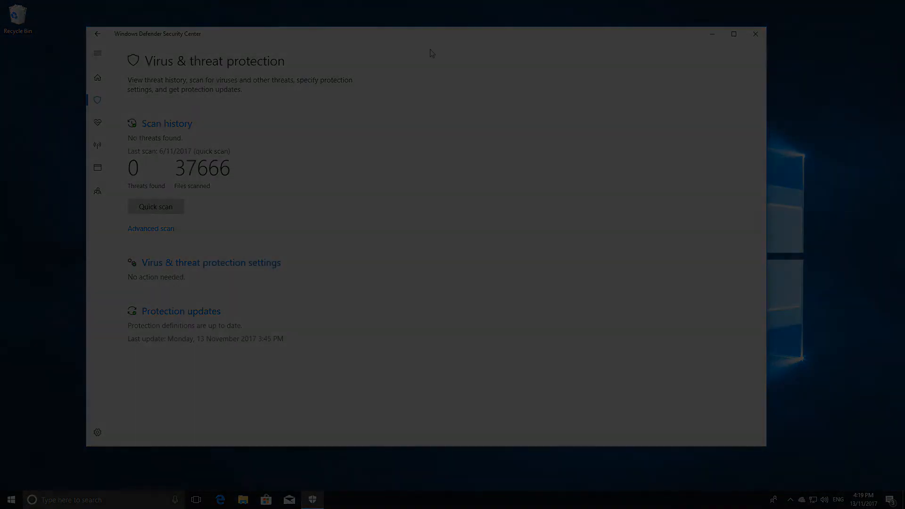